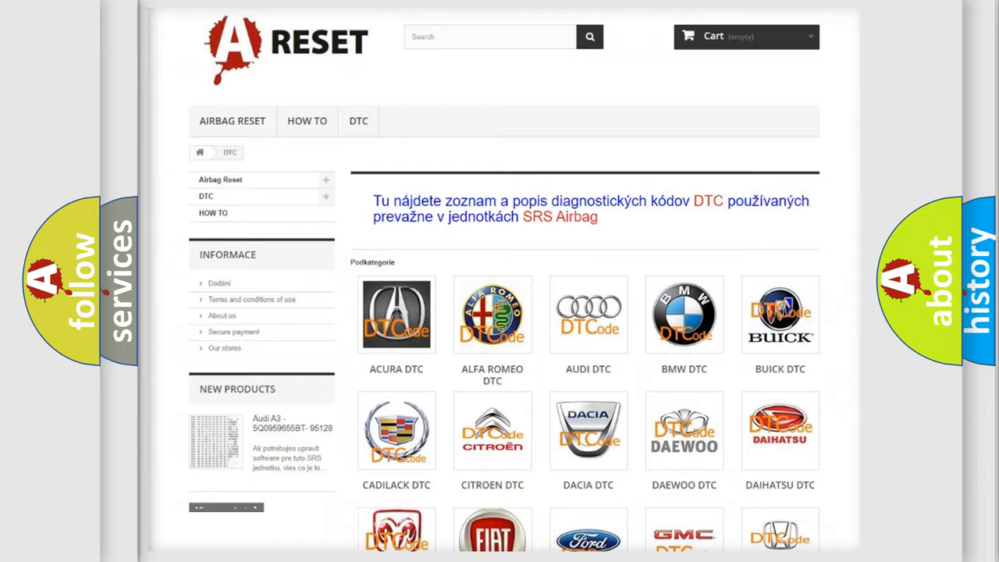
Step: Scroll the DTC brand grid down until the Jeep logo appears
scroll("down", 3)
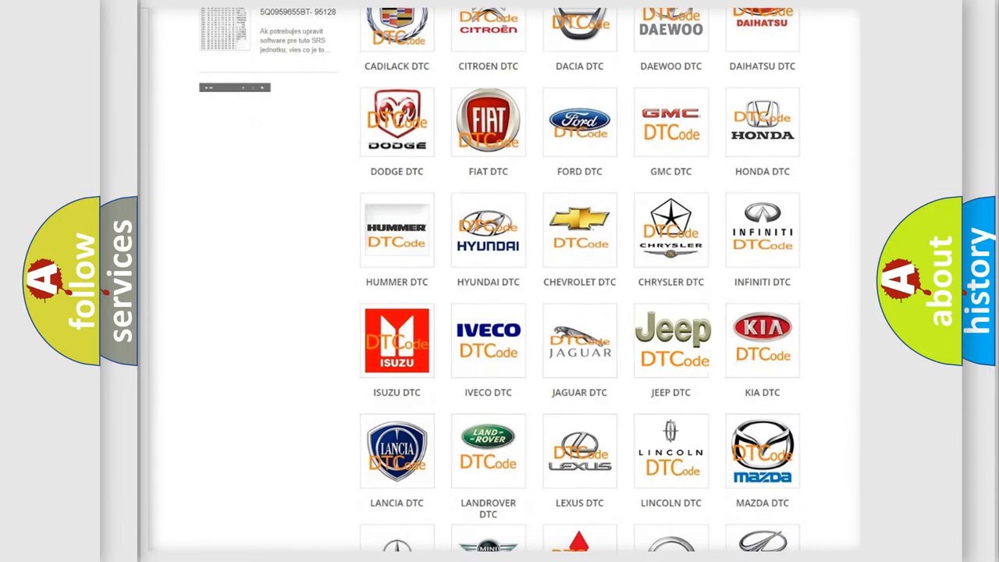
Step: Open the Jeep DTC page and browse its subcategory codes such as B0001:11
left_click(671, 341)
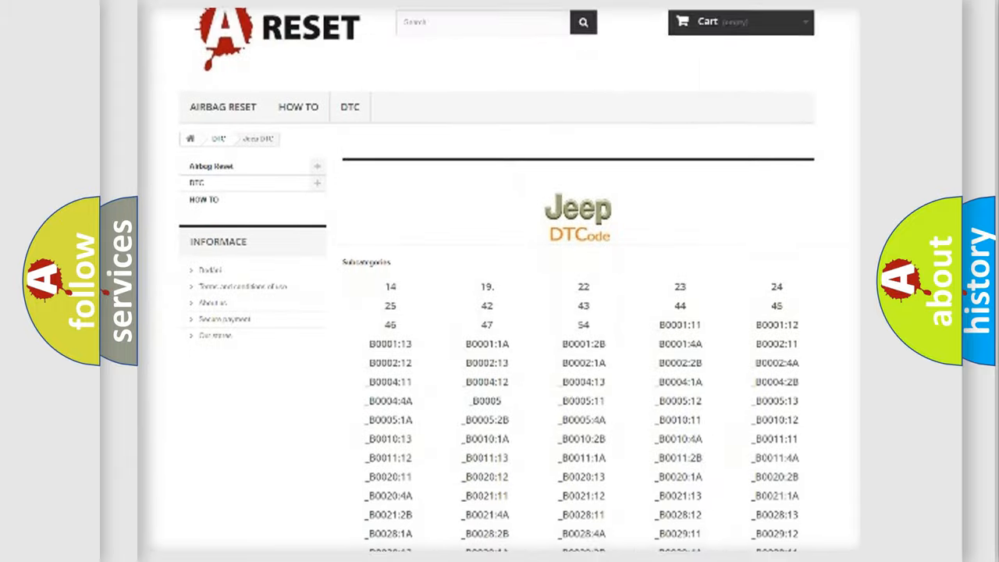
scroll("down", 3)
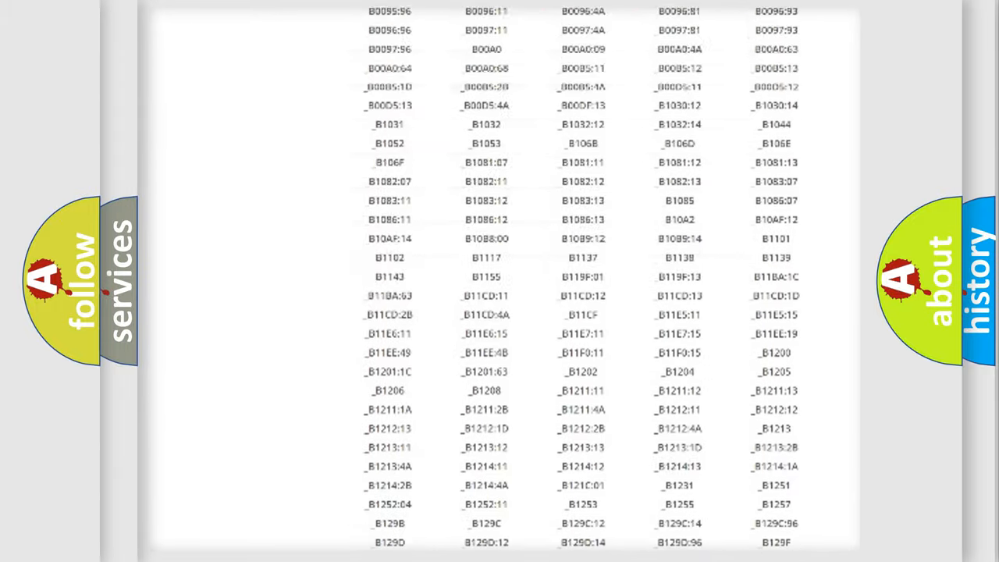
scroll("up", 3)
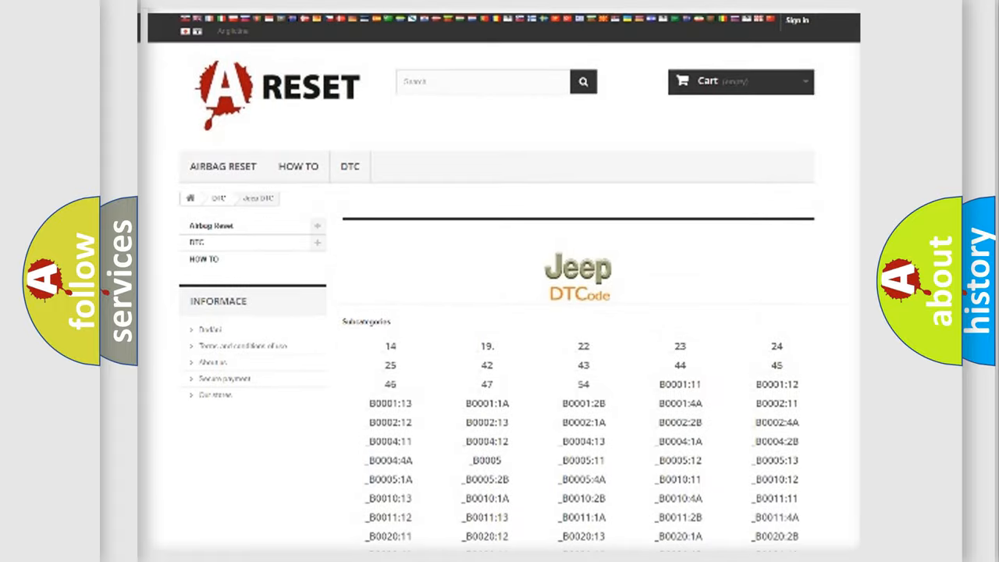